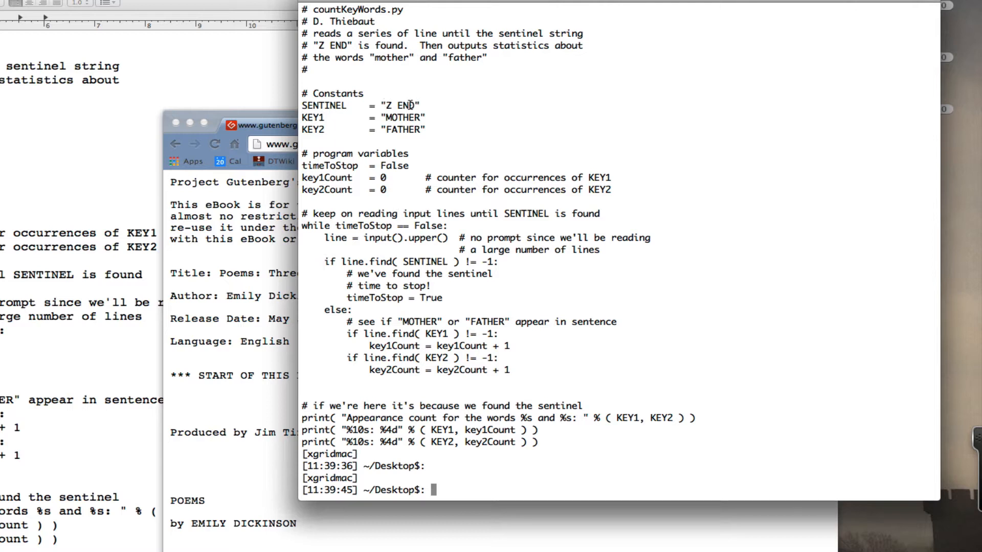
Step: Open countKeyWords.py in emacs inside the terminal window (no-window mode)
{"action": "double_click", "coordinate": [390, 105]}
{"action": "type", "text": "c"}
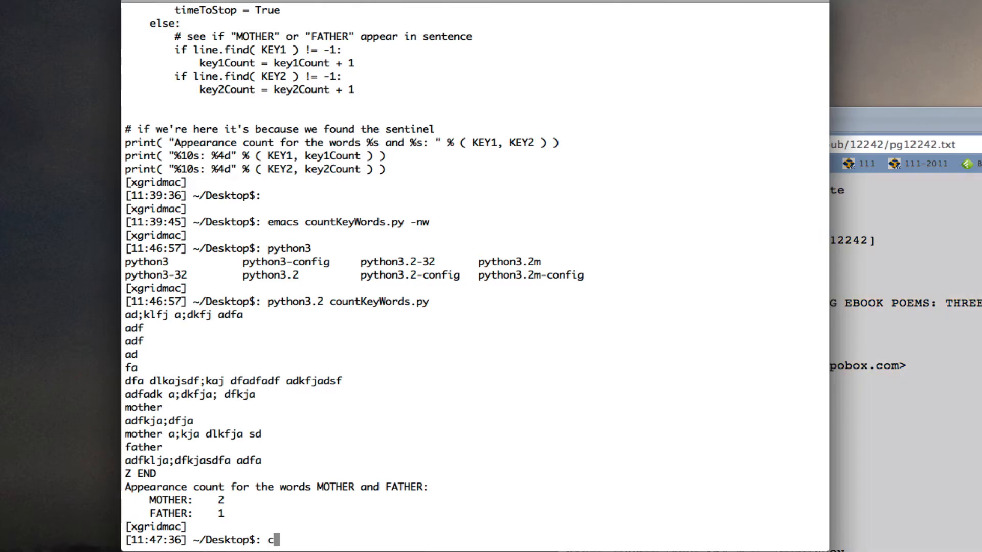
Step: Run 'cat > dickinson.txt' so the terminal waits for text to write into the file
{"action": "type", "text": "at > dickinson.txt"}
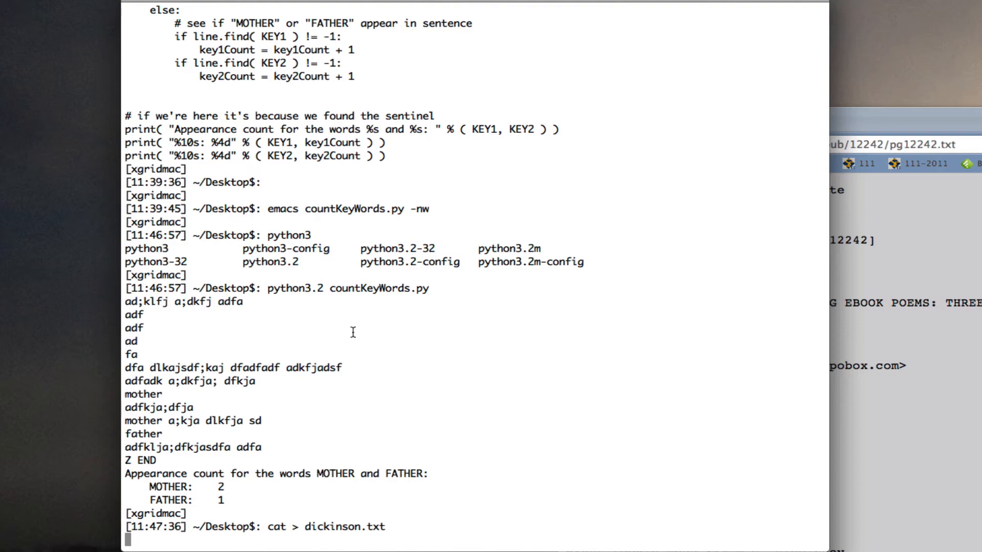